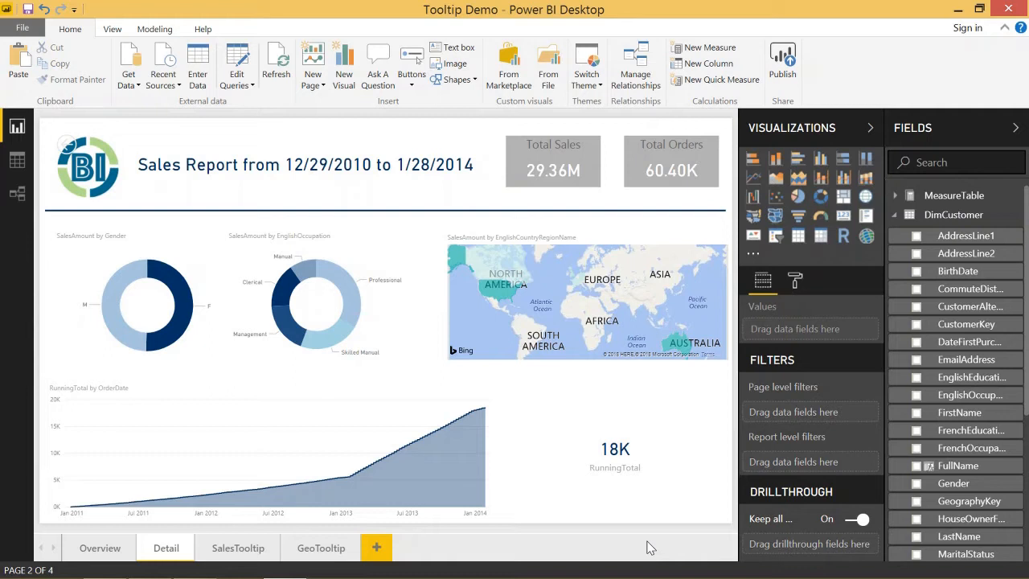
{"action": "mouse_move", "coordinate": [453, 553]}
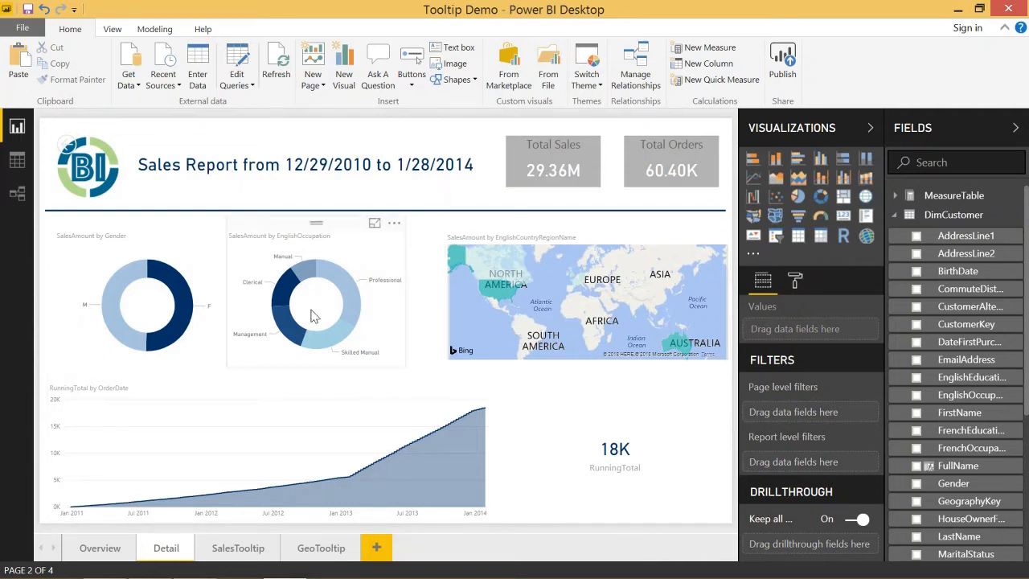
Step: On the Detail page's drill-through settings, switch Keep all filters off
{"action": "left_click", "coordinate": [99, 546]}
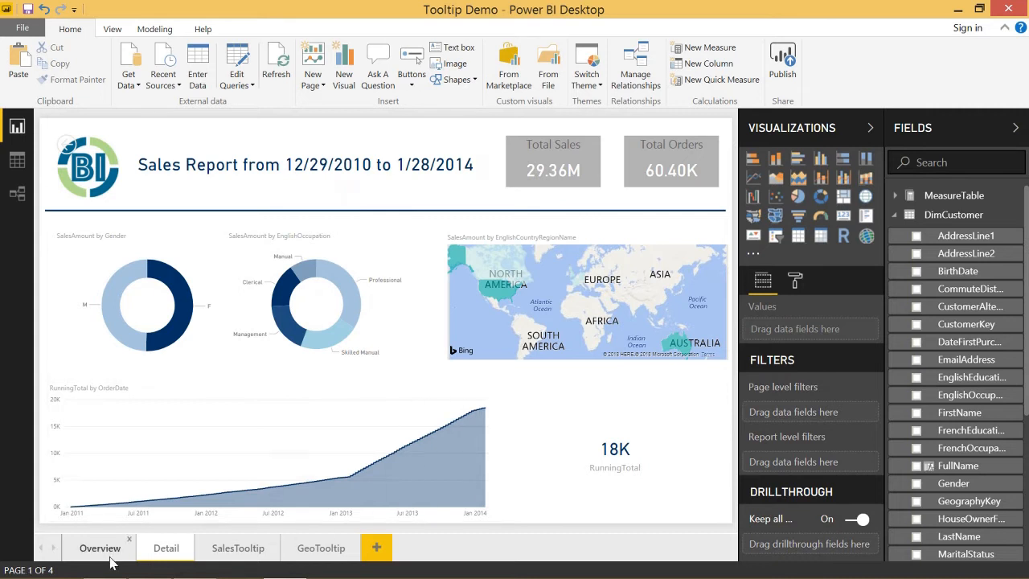
{"action": "left_click", "coordinate": [166, 547]}
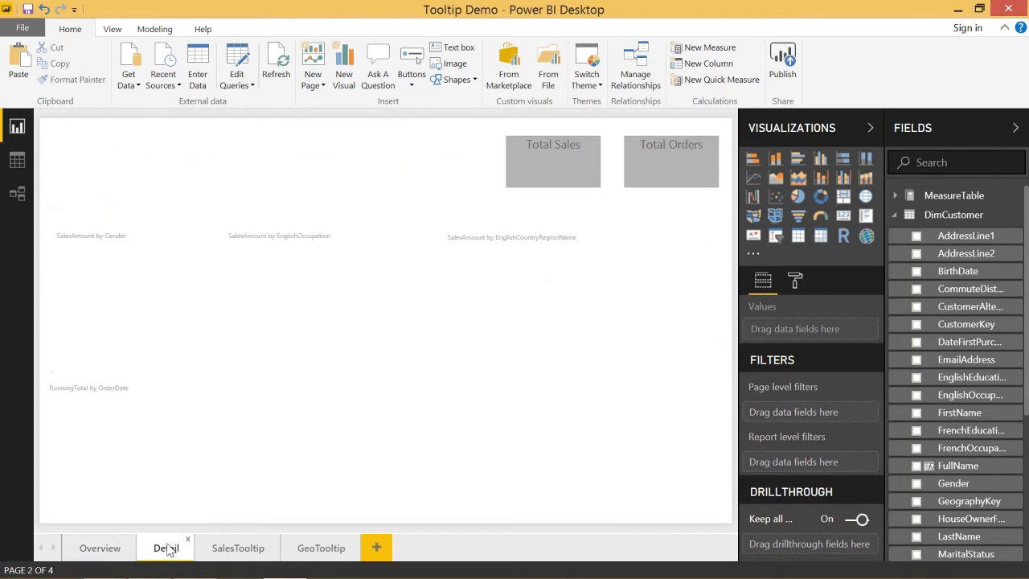
{"action": "left_click", "coordinate": [166, 546]}
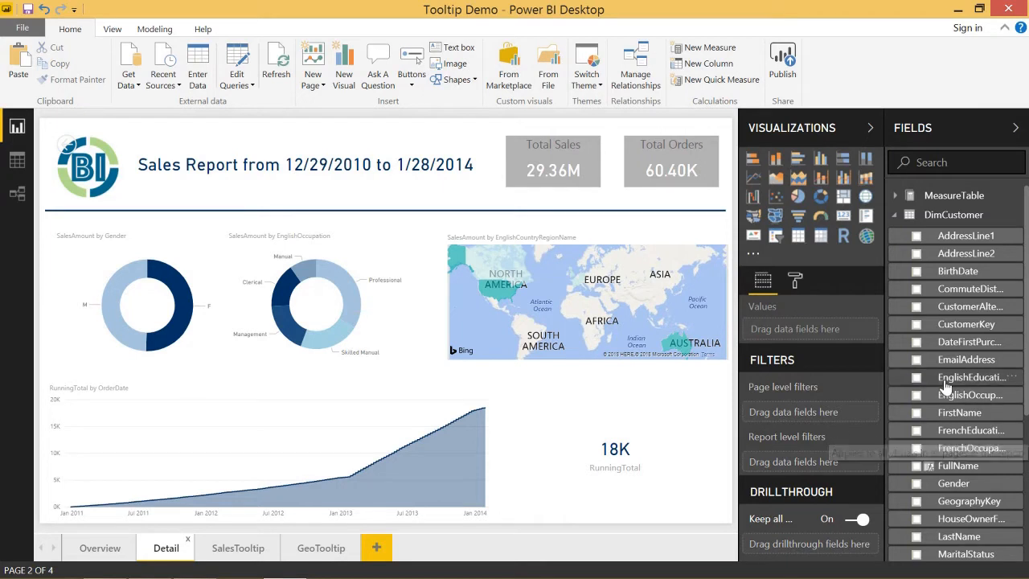
{"action": "mouse_move", "coordinate": [490, 315]}
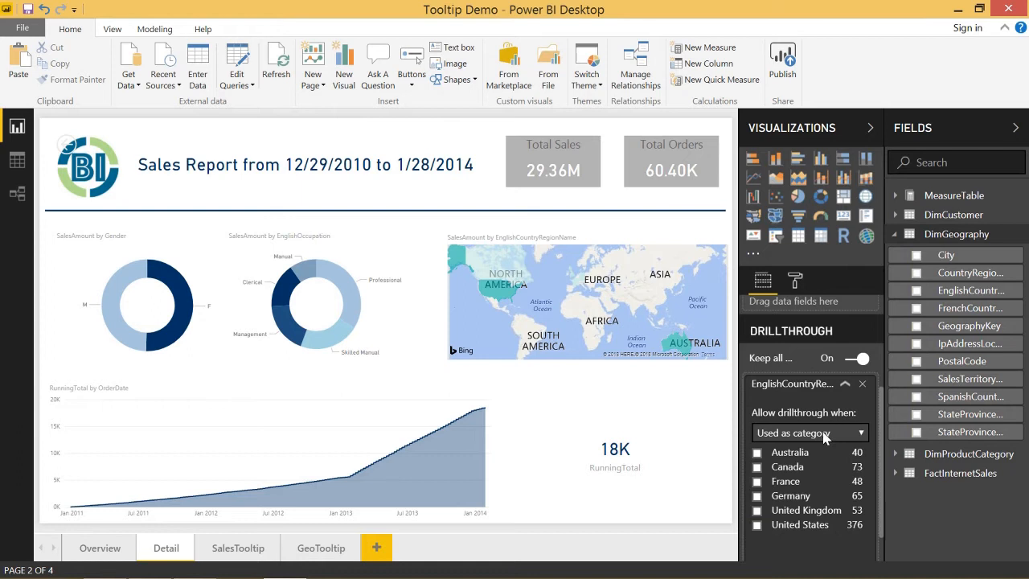
{"action": "mouse_move", "coordinate": [780, 360]}
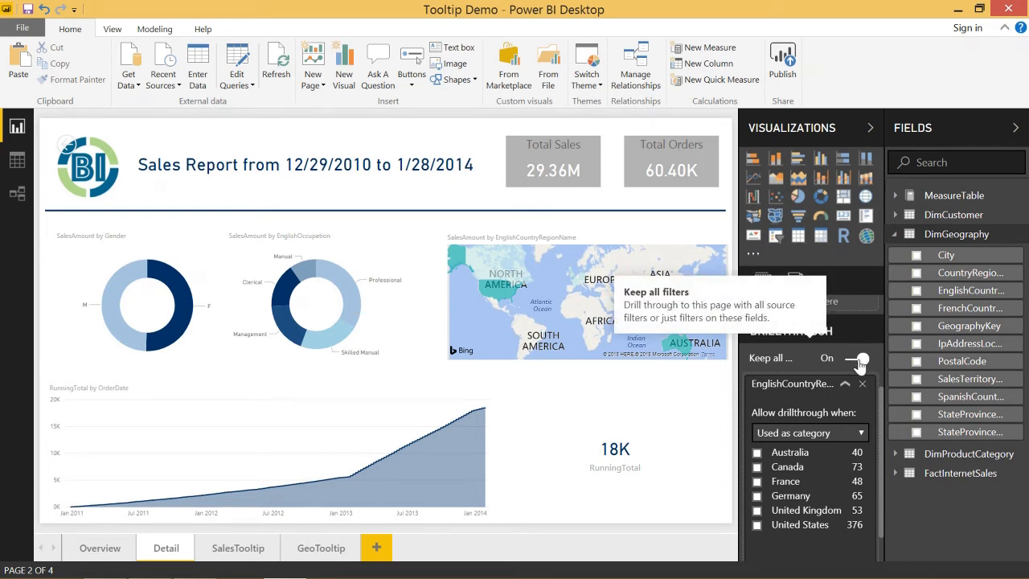
{"action": "left_click", "coordinate": [855, 357]}
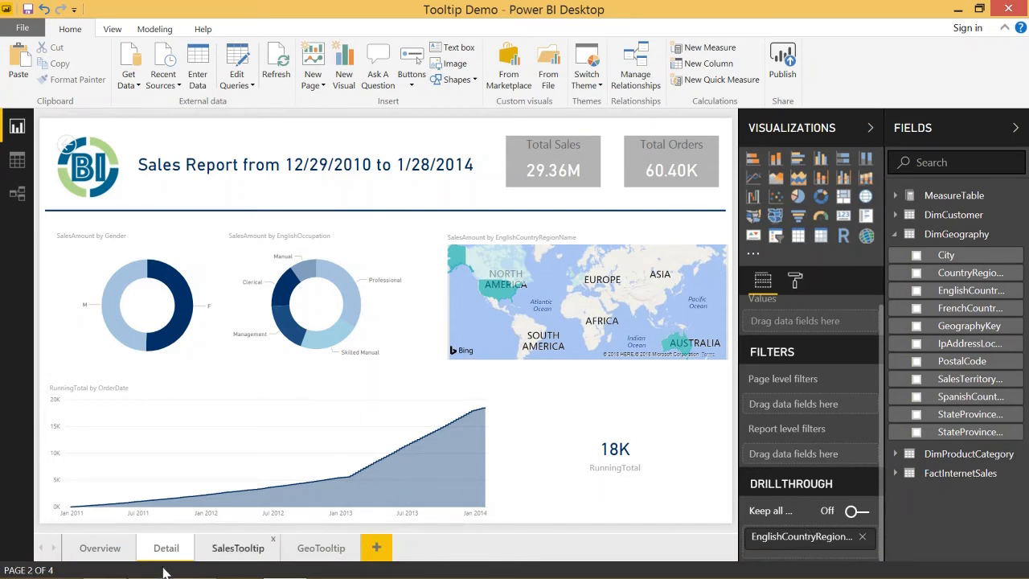
Step: From the Overview treemap, drill through on a country to the Detail page and come back
{"action": "left_click", "coordinate": [99, 546]}
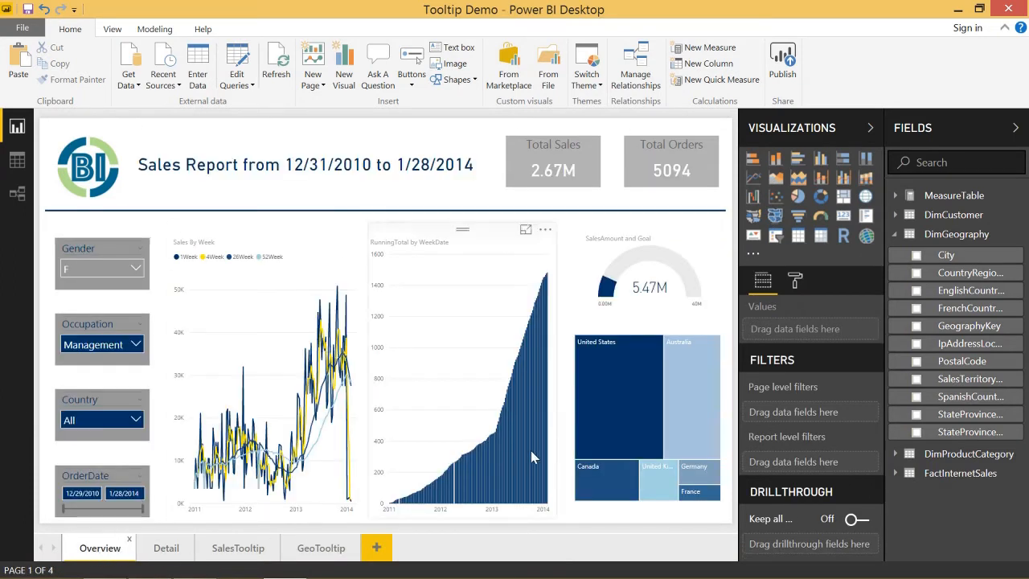
{"action": "right_click", "coordinate": [619, 394]}
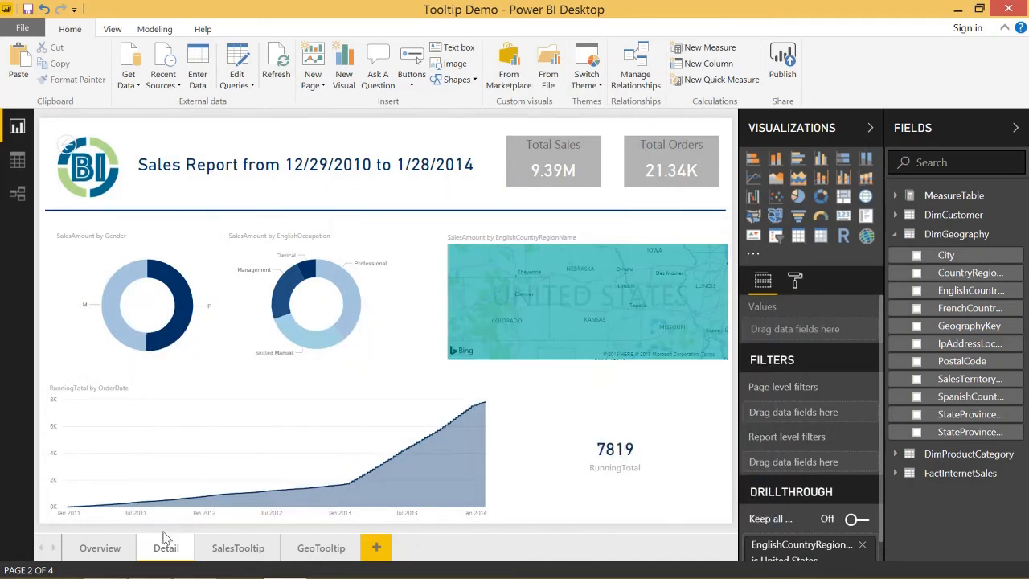
{"action": "left_click", "coordinate": [100, 547]}
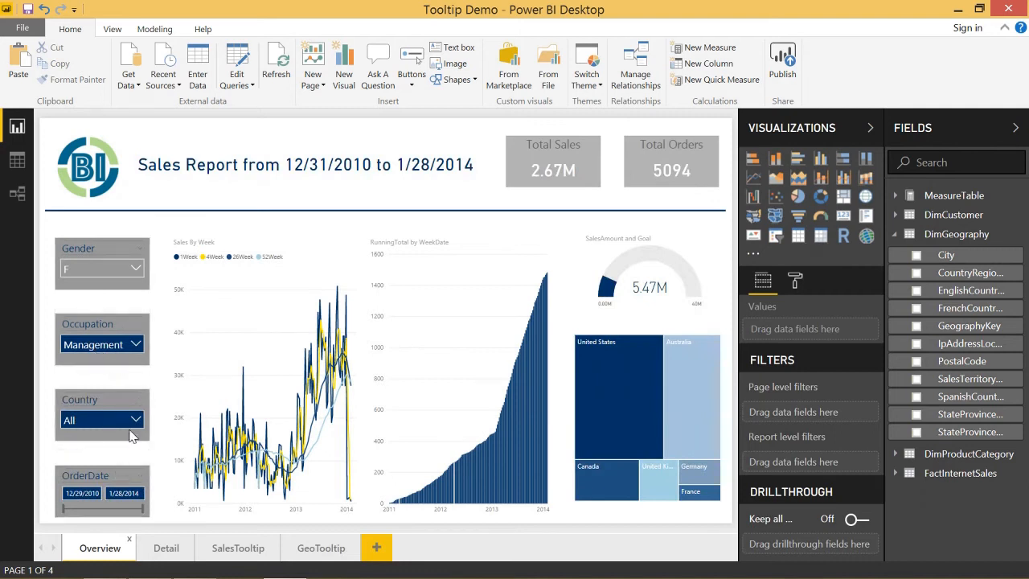
Step: Filter the Overview to male customers, then drill through on Australia to Detail
{"action": "left_click", "coordinate": [135, 267]}
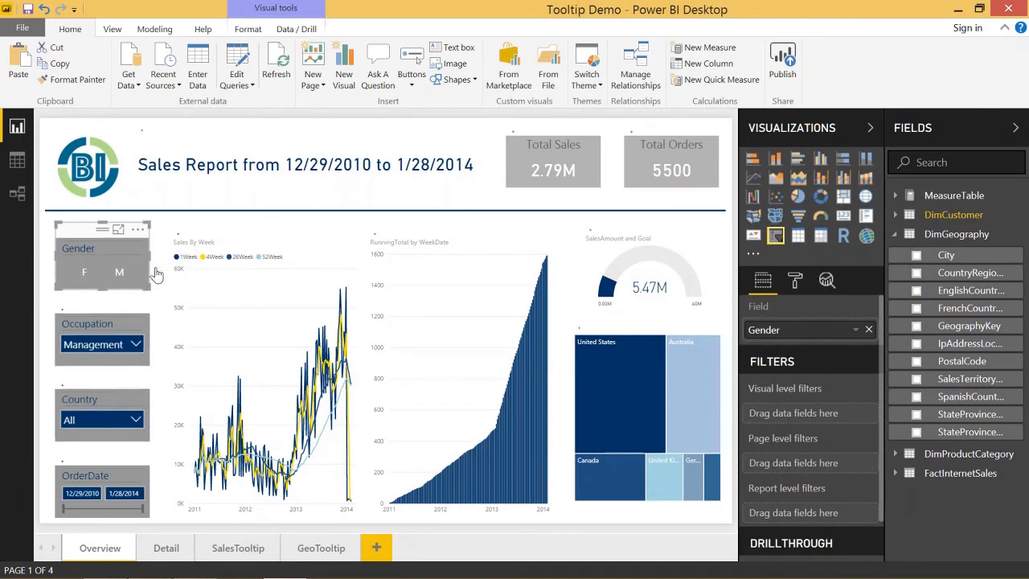
{"action": "left_click", "coordinate": [119, 272]}
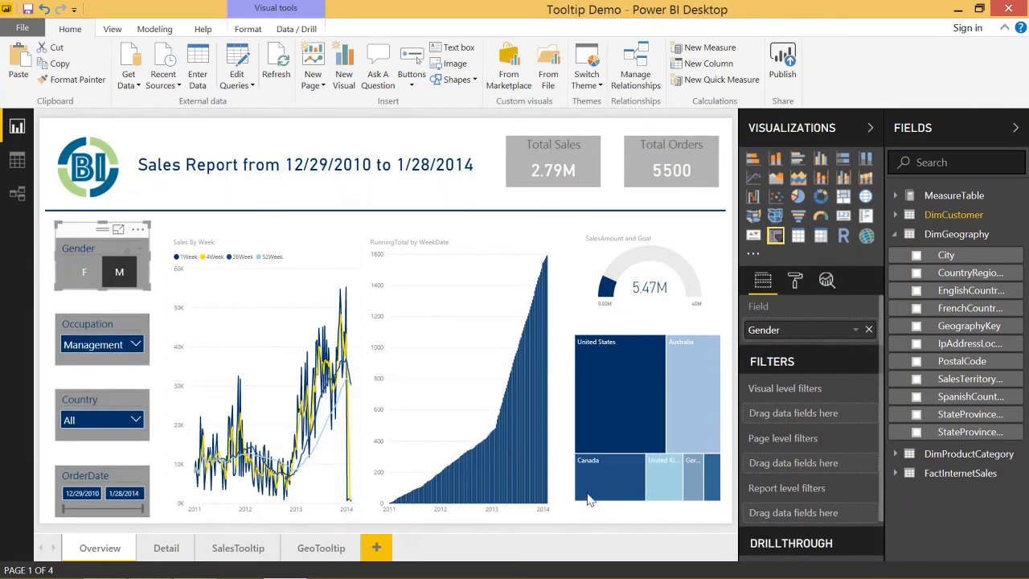
{"action": "right_click", "coordinate": [587, 496]}
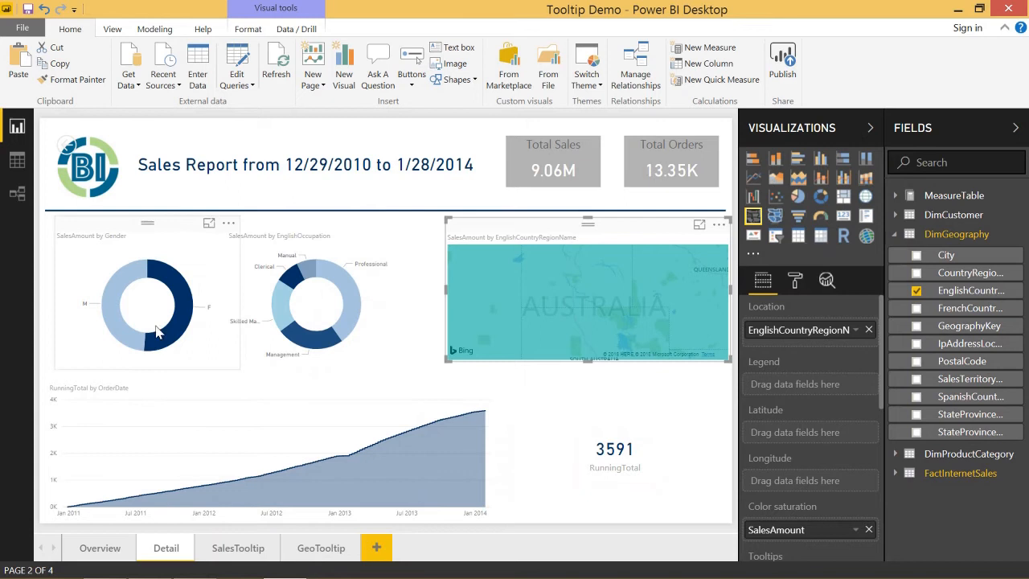
{"action": "mouse_move", "coordinate": [180, 286]}
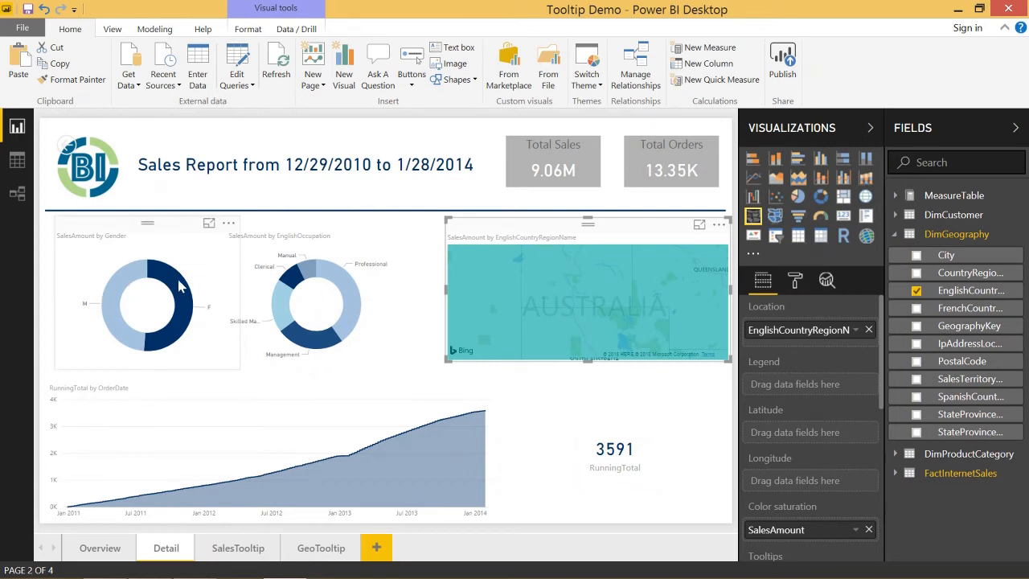
{"action": "mouse_move", "coordinate": [290, 290]}
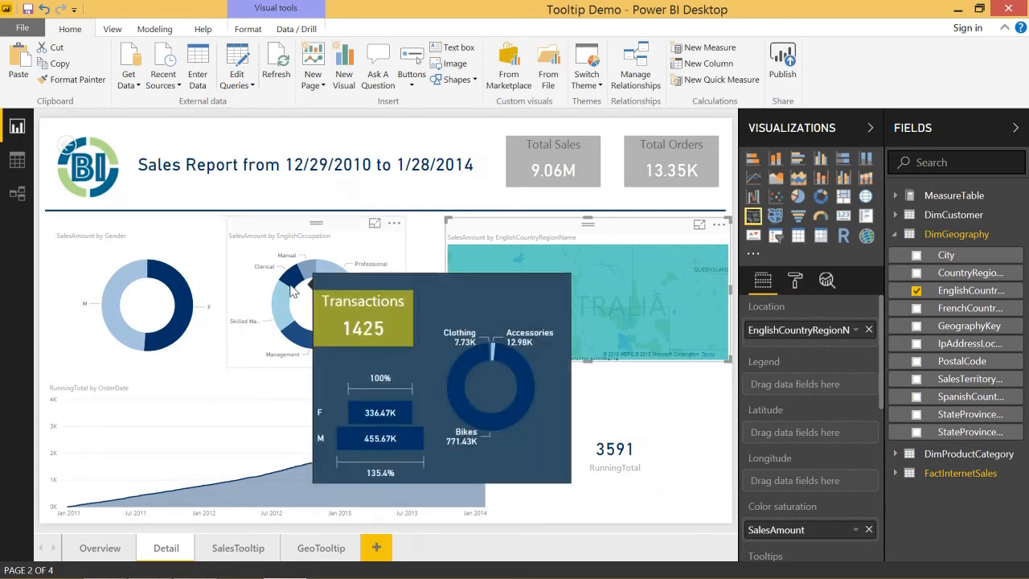
{"action": "mouse_move", "coordinate": [833, 397]}
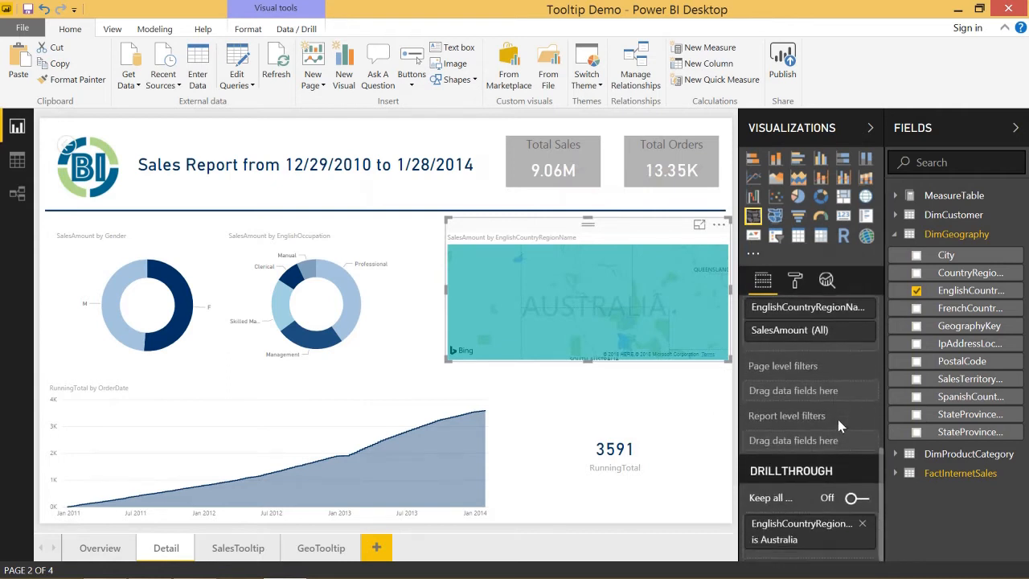
Step: Turn Keep all filters back on, then start a drill-through from the Overview treemap
{"action": "left_click", "coordinate": [855, 499]}
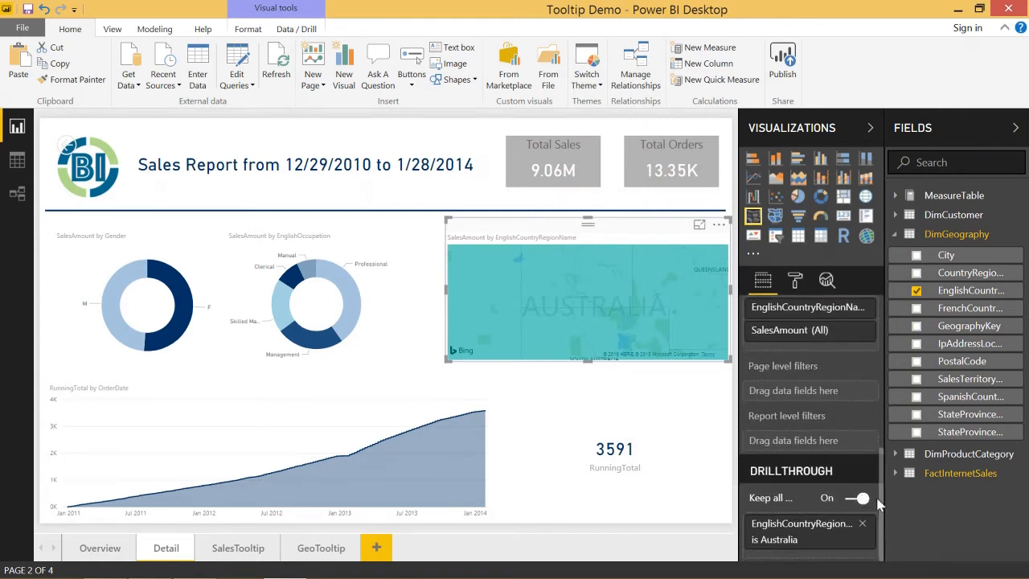
{"action": "left_click", "coordinate": [100, 547]}
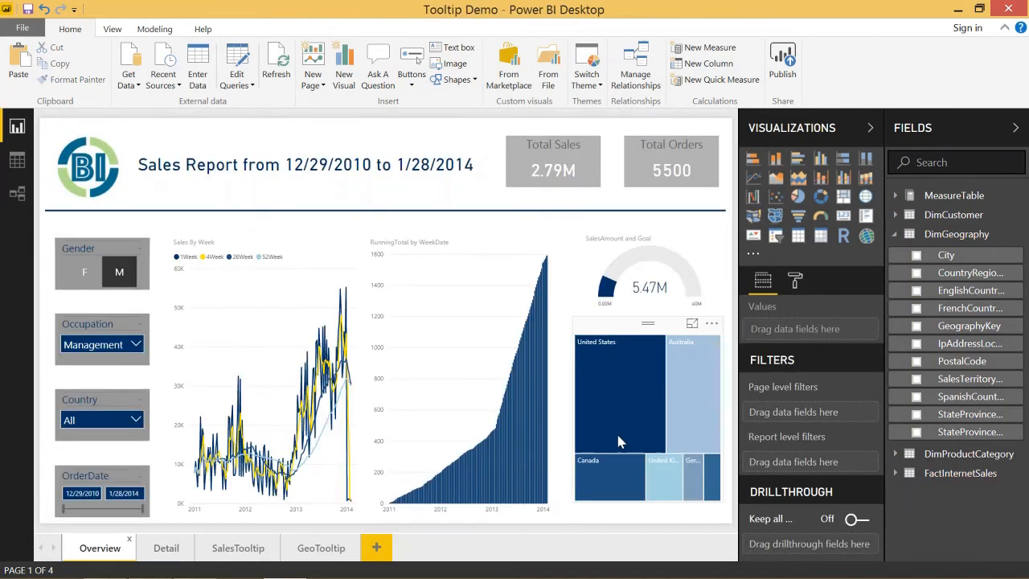
{"action": "mouse_move", "coordinate": [659, 488]}
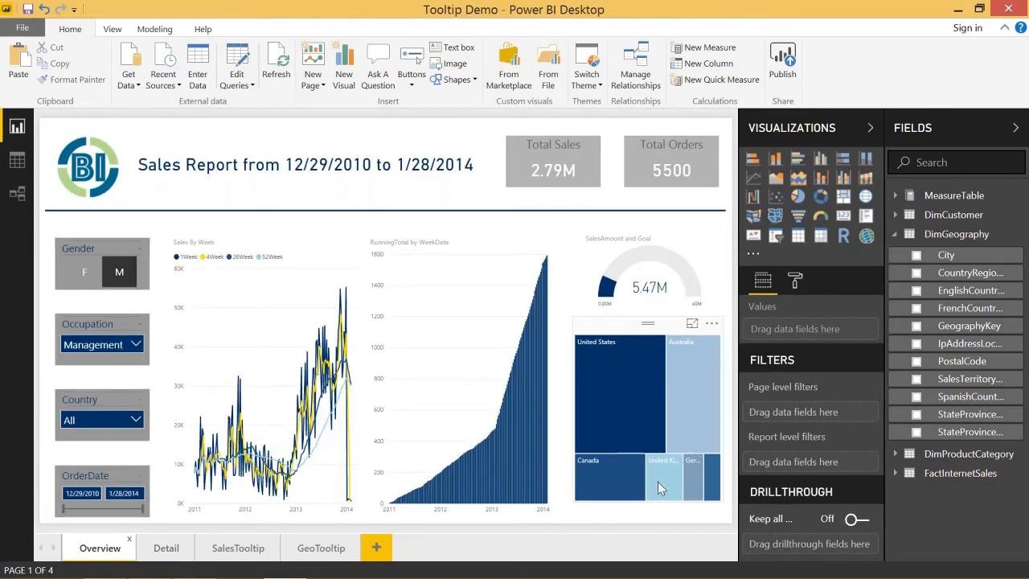
{"action": "right_click", "coordinate": [664, 475]}
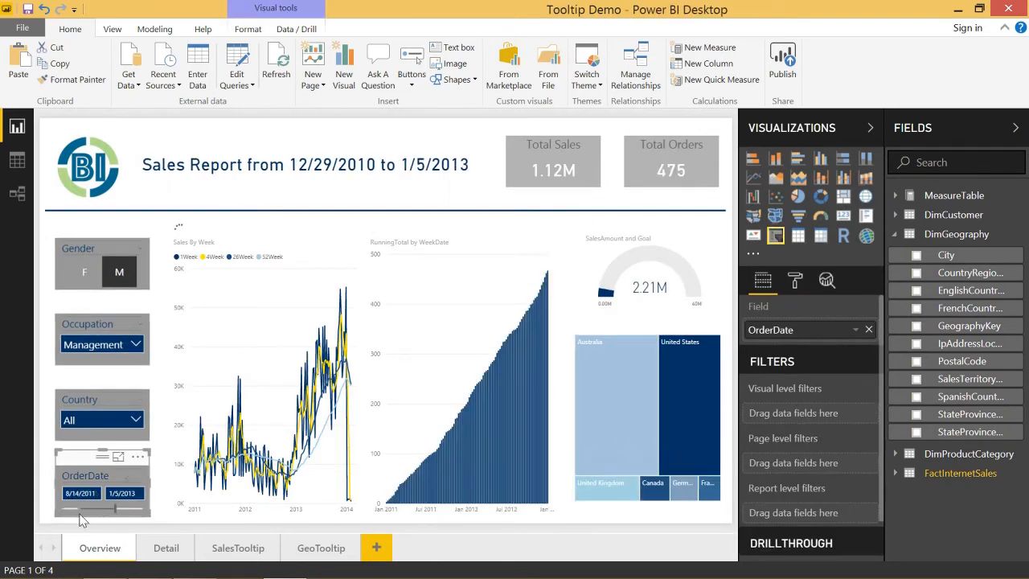
Step: Move the OrderDate slicer's start to January 2012 before drilling through to France
{"action": "left_click_drag", "start_coordinate": [81, 508], "coordinate": [94, 508]}
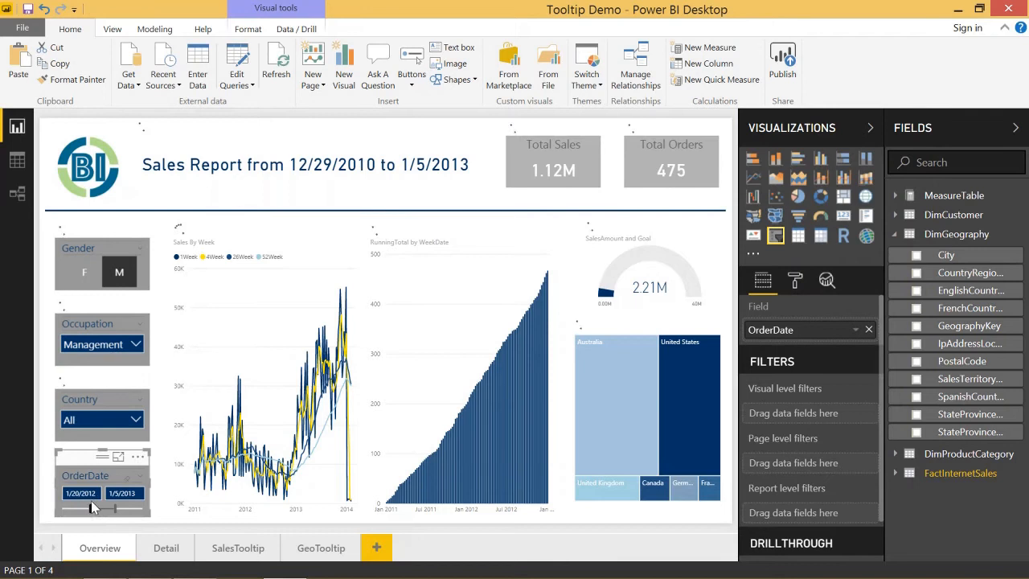
{"action": "left_click_drag", "start_coordinate": [62, 508], "coordinate": [81, 508]}
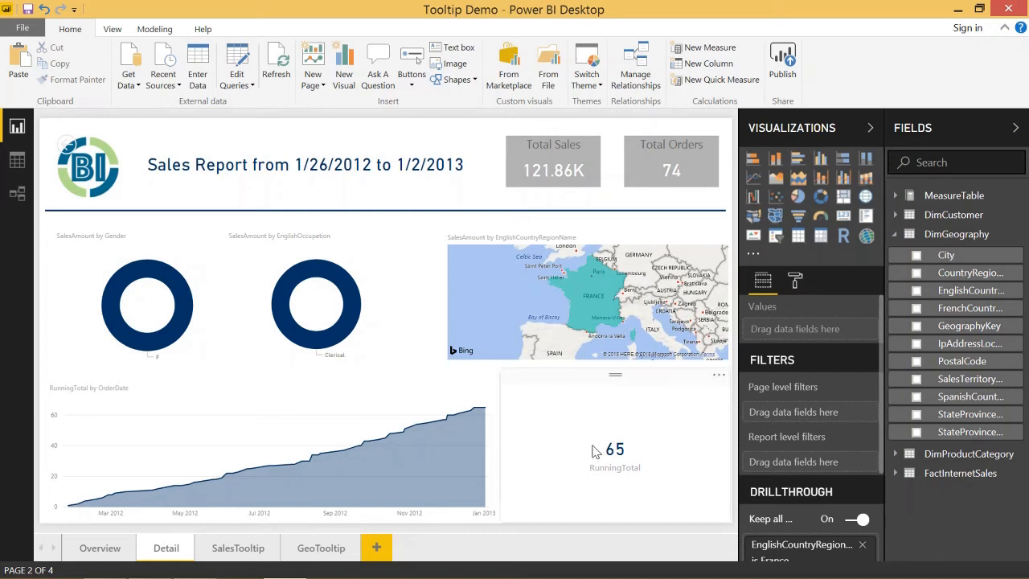
{"action": "mouse_move", "coordinate": [479, 409]}
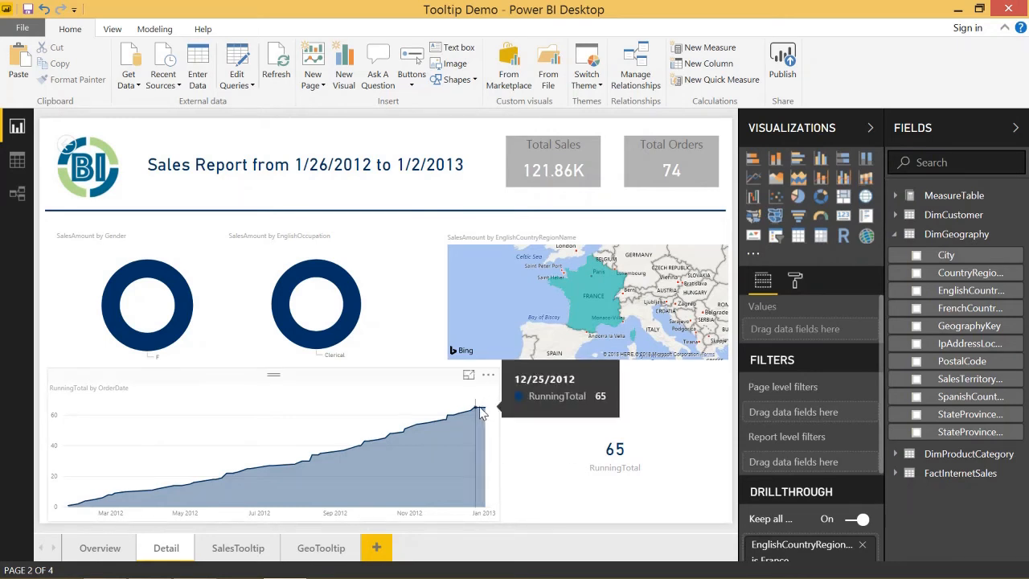
{"action": "mouse_move", "coordinate": [492, 421]}
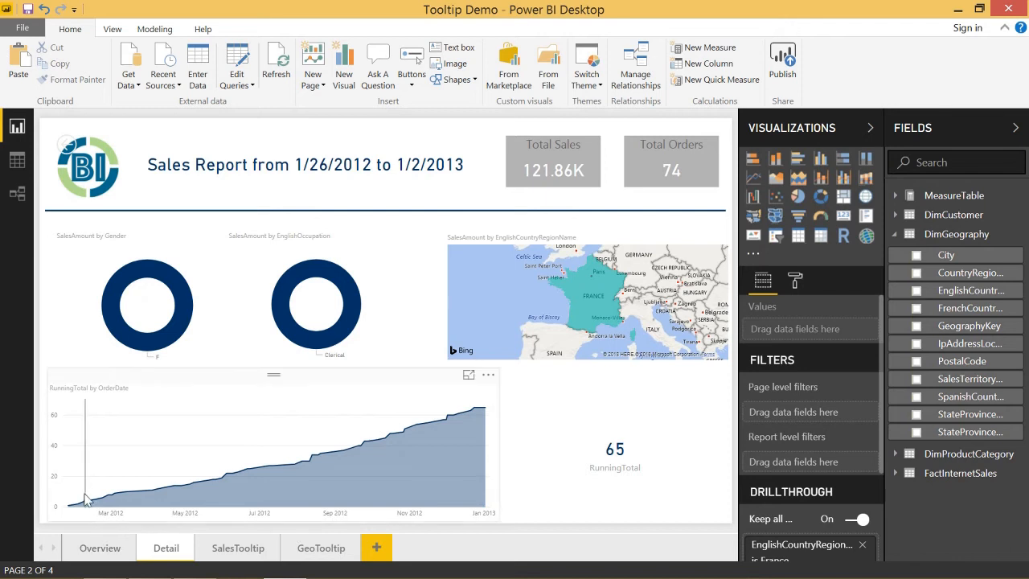
{"action": "mouse_move", "coordinate": [160, 286]}
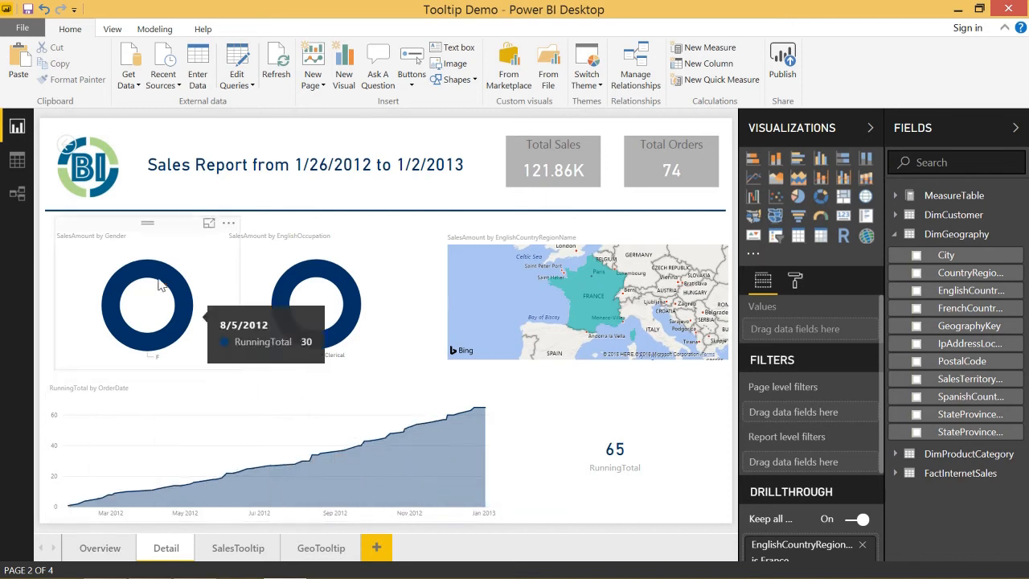
{"action": "mouse_move", "coordinate": [586, 344]}
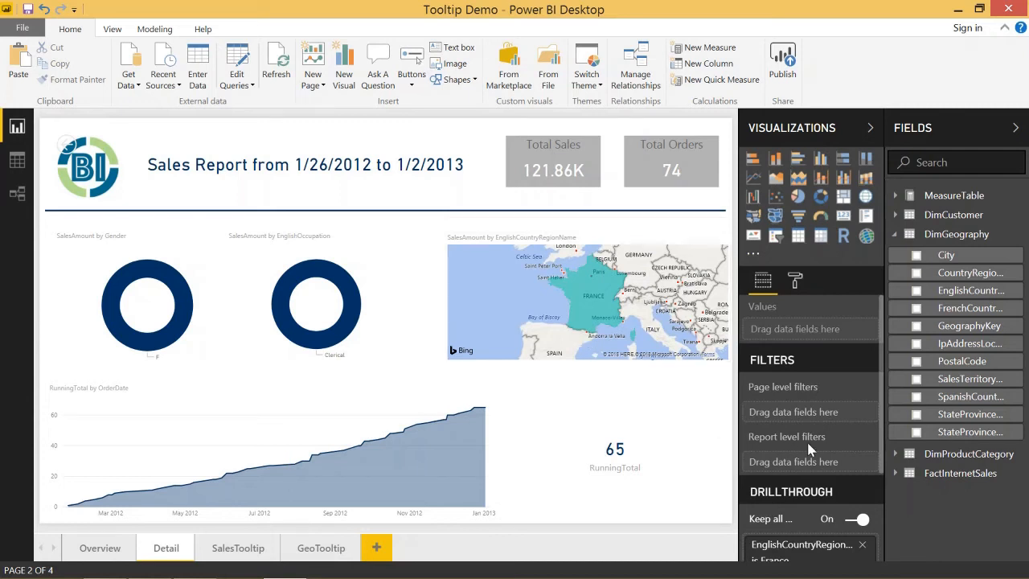
{"action": "scroll", "scroll_direction": "down", "scroll_amount": 3}
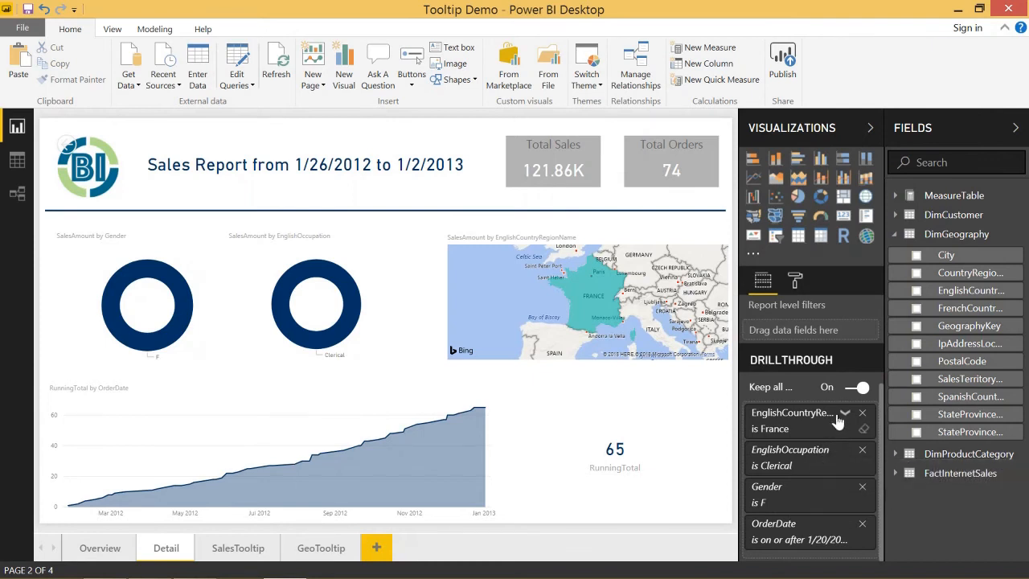
{"action": "left_click", "coordinate": [861, 411]}
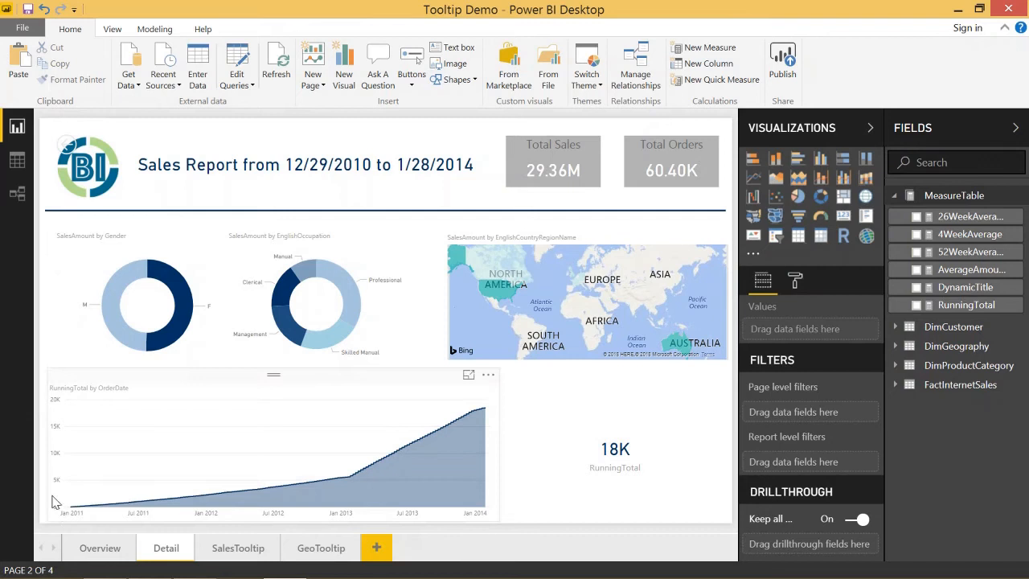
Step: Review the Overview's RunningTotal by WeekDate chart, then return to the Detail page
{"action": "left_click", "coordinate": [99, 547]}
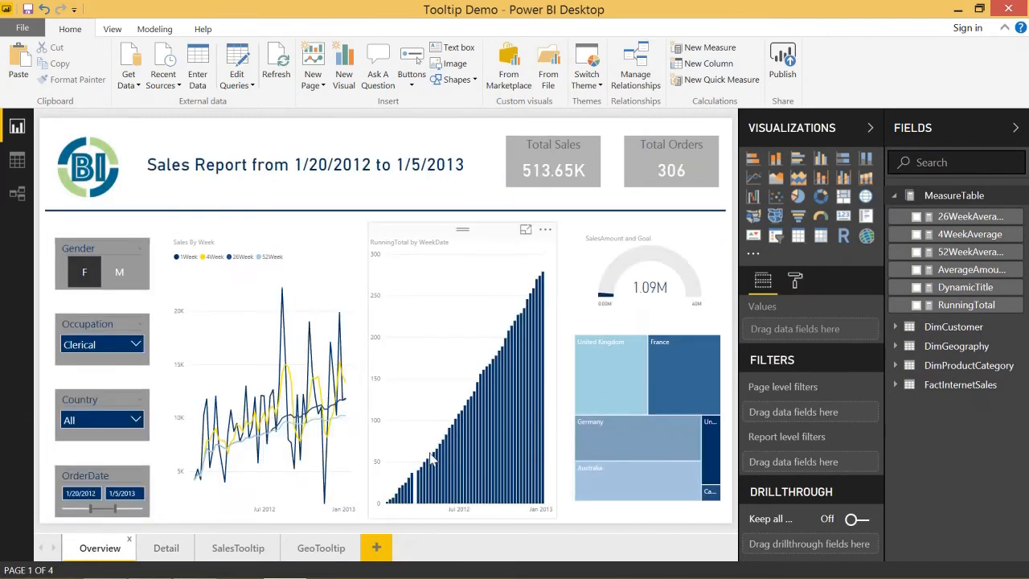
{"action": "mouse_move", "coordinate": [539, 288]}
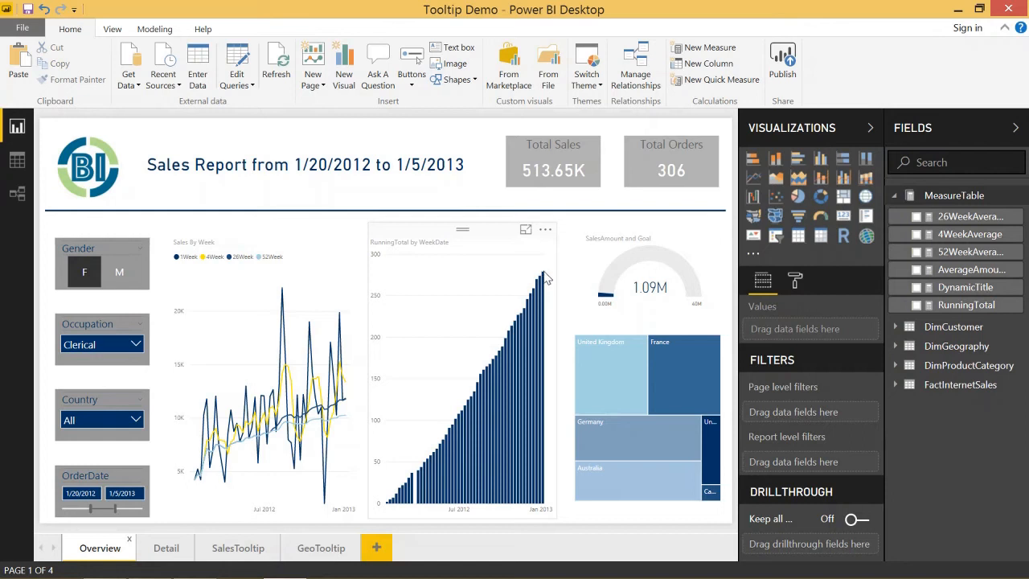
{"action": "mouse_move", "coordinate": [537, 277]}
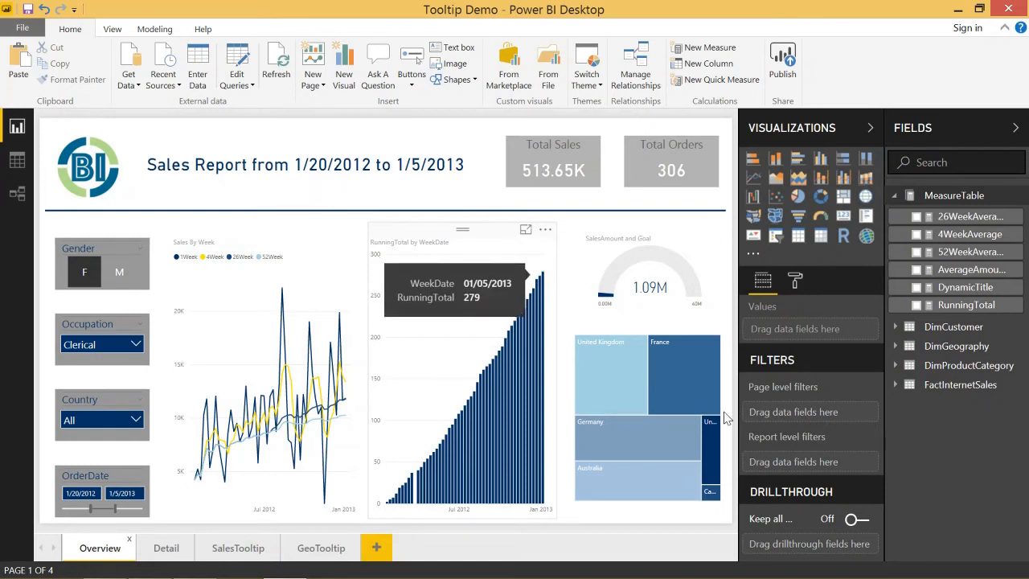
{"action": "mouse_move", "coordinate": [426, 512]}
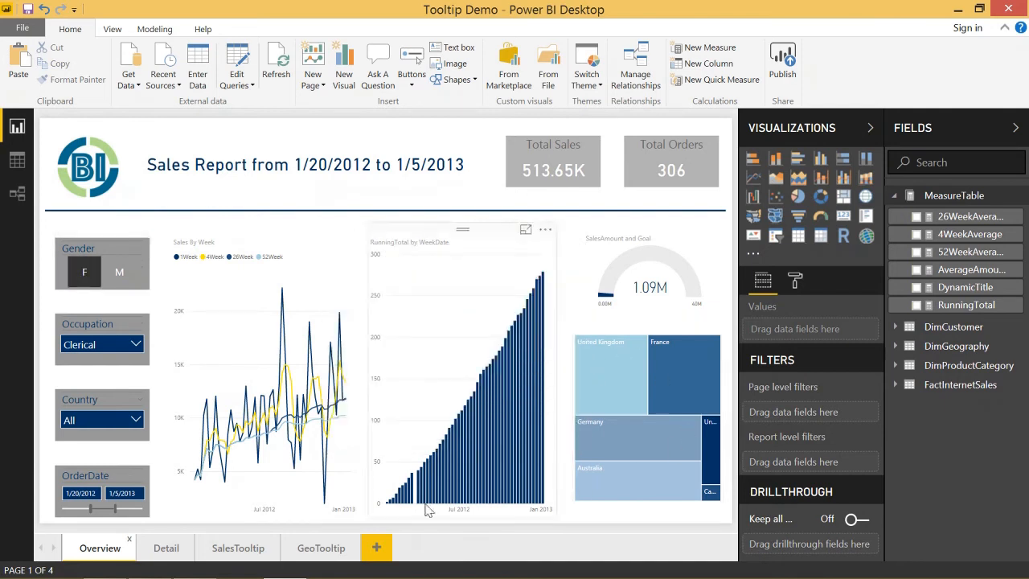
{"action": "left_click", "coordinate": [166, 547]}
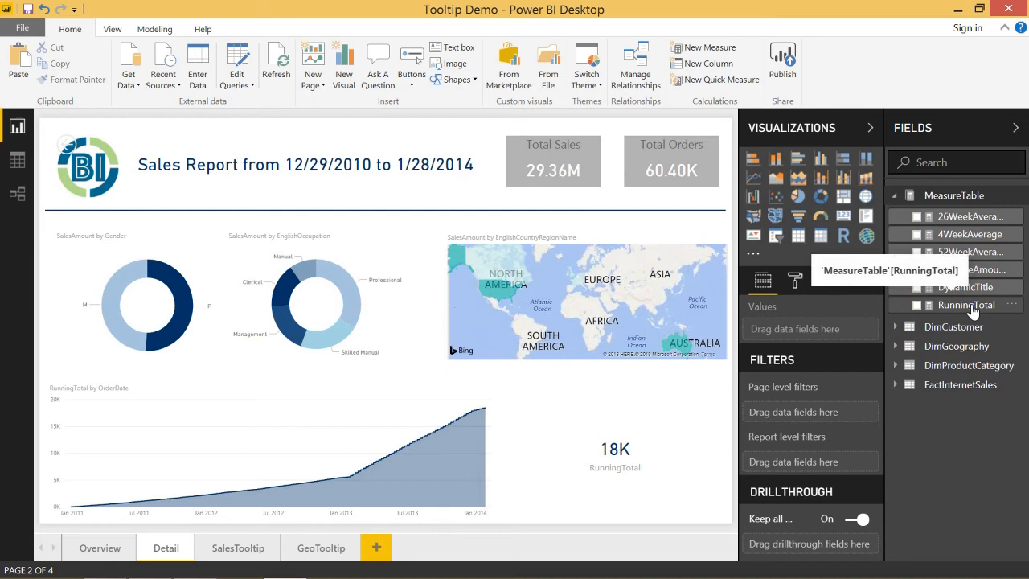
Step: Add RunningTotal to the Detail page's Drillthrough well, locking Keep all filters on
{"action": "left_click_drag", "start_coordinate": [964, 304], "coordinate": [810, 543]}
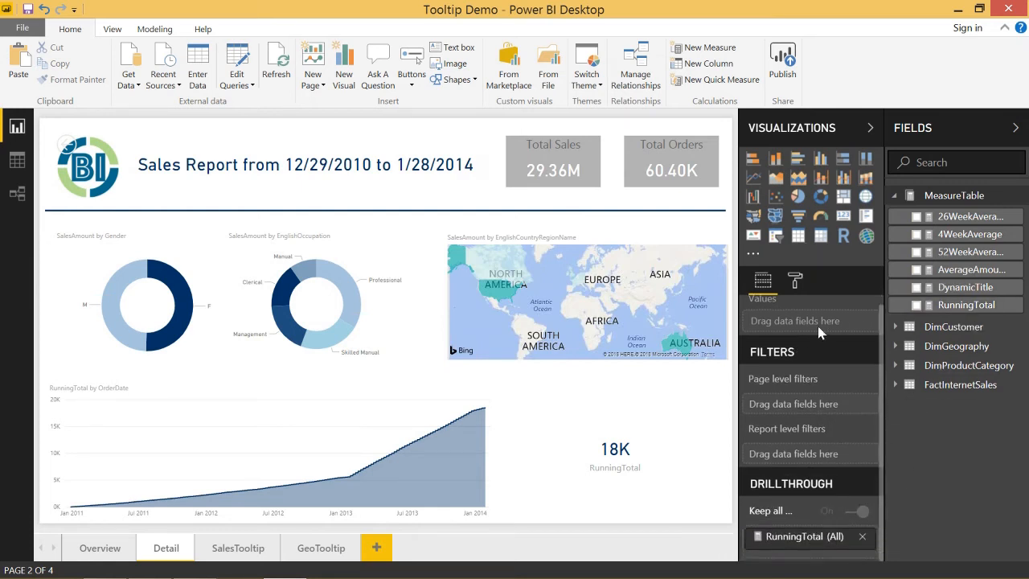
{"action": "mouse_move", "coordinate": [845, 511]}
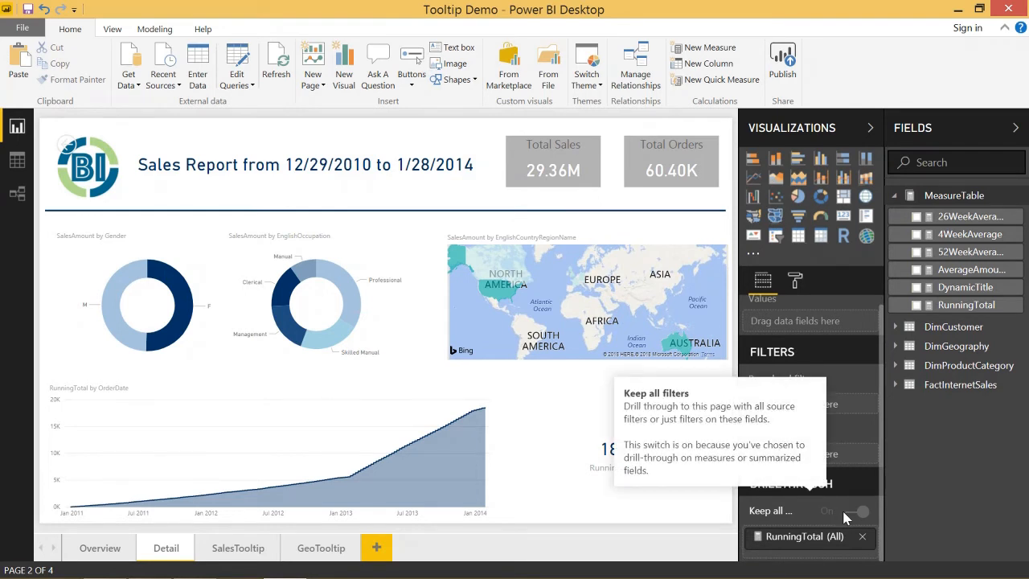
{"action": "mouse_move", "coordinate": [828, 522]}
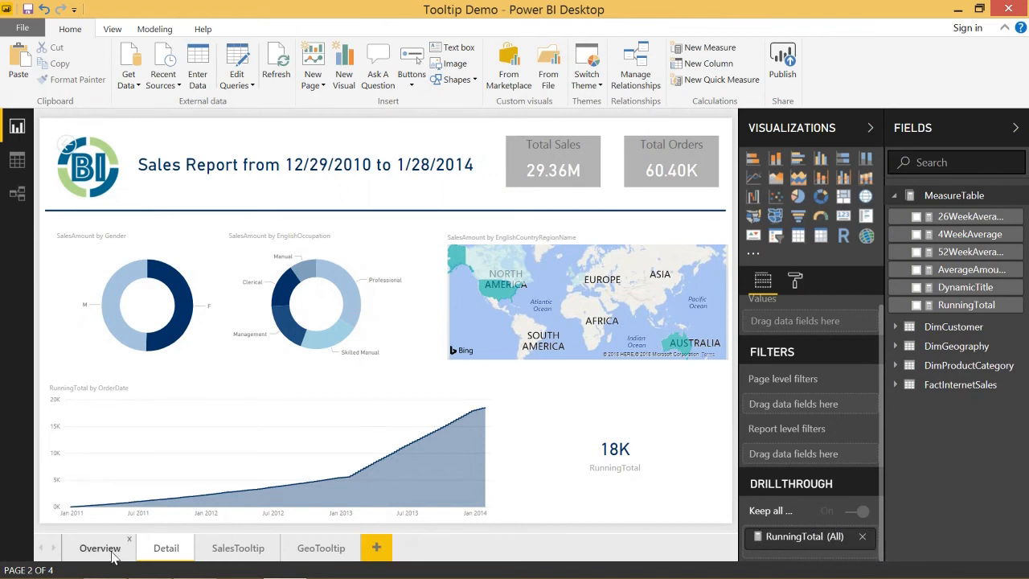
{"action": "left_click", "coordinate": [100, 547]}
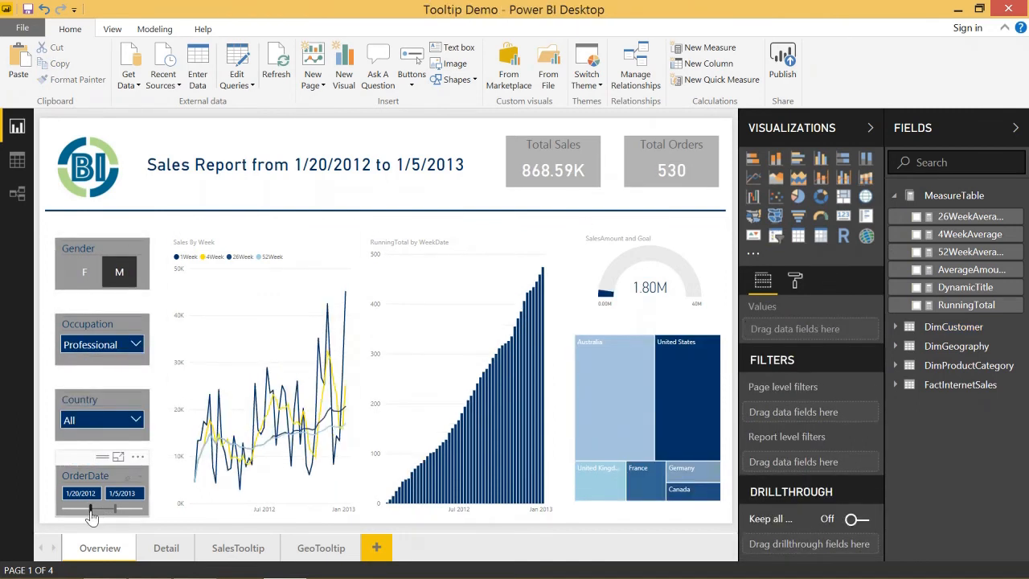
Step: Extend the Overview's OrderDate range back to late 2010
{"action": "left_click_drag", "start_coordinate": [90, 508], "coordinate": [63, 508]}
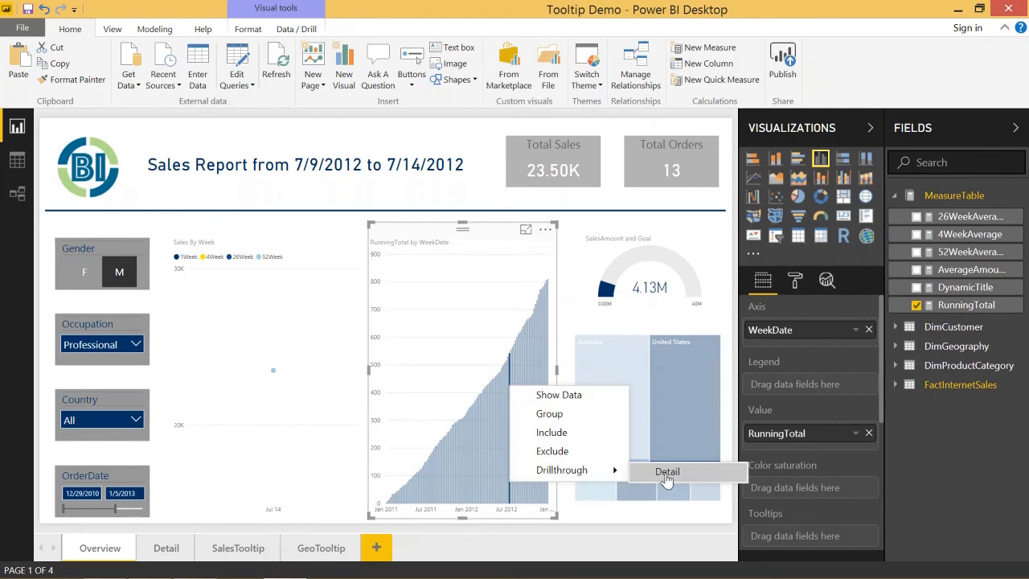
Step: Drill through to the Detail page for the week 7/9–7/14/2012, showing 23.50K sales and 13 orders
{"action": "left_click", "coordinate": [667, 471]}
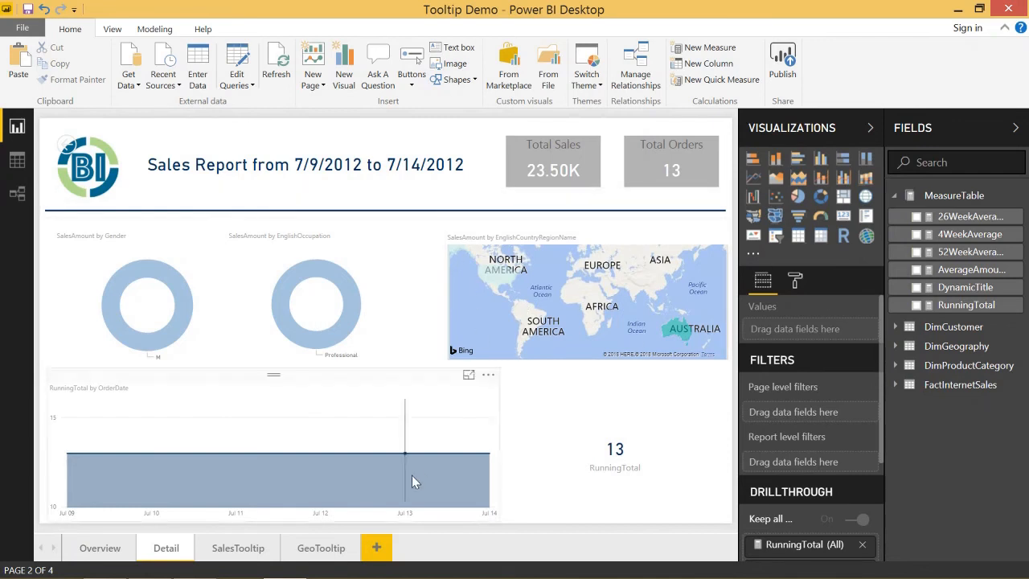
{"action": "mouse_move", "coordinate": [334, 464]}
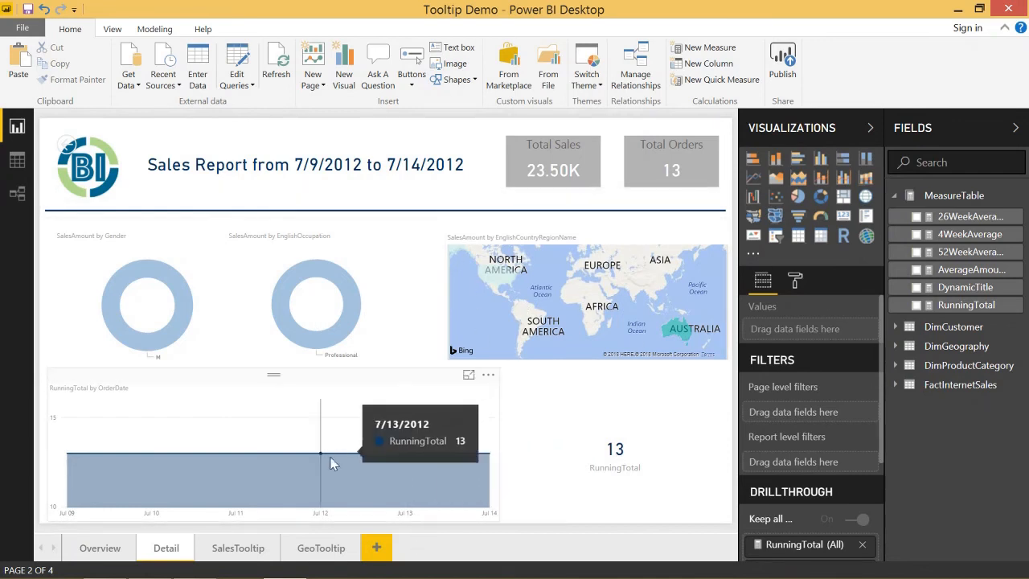
{"action": "mouse_move", "coordinate": [64, 490]}
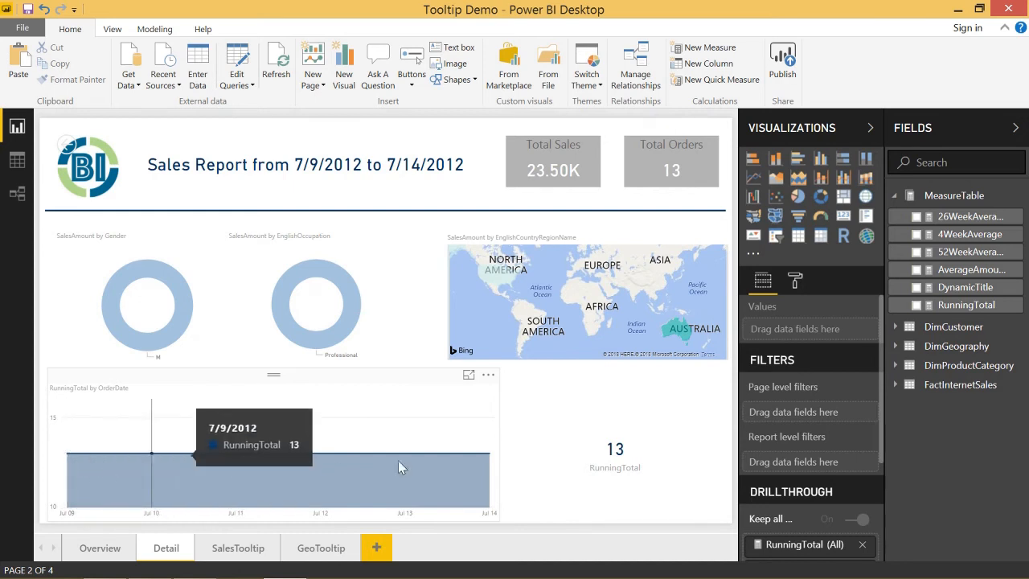
{"action": "mouse_move", "coordinate": [490, 463]}
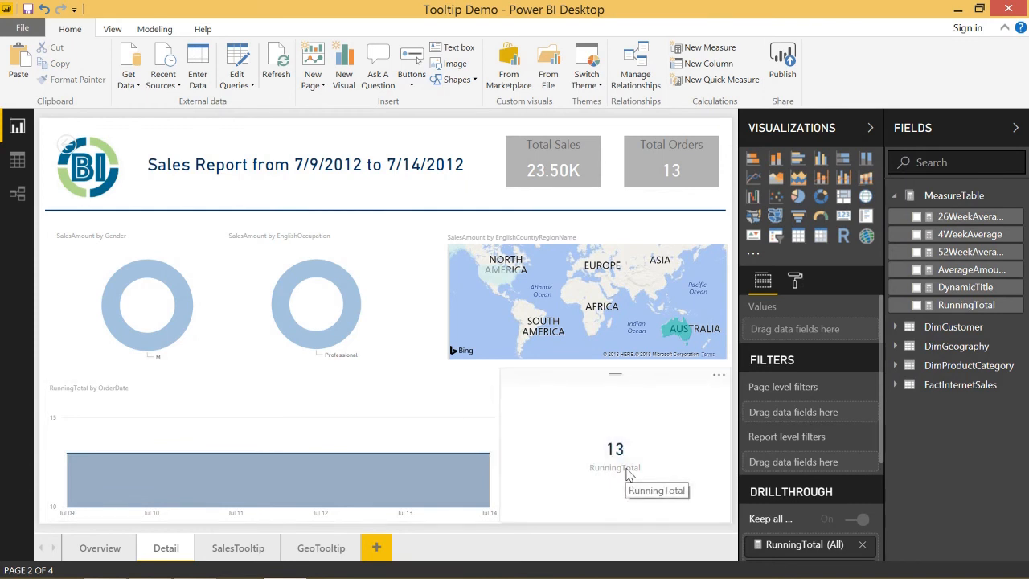
Step: On the Overview, start a drill-through to Detail from the 07/21/2012 running-total week
{"action": "left_click", "coordinate": [99, 546]}
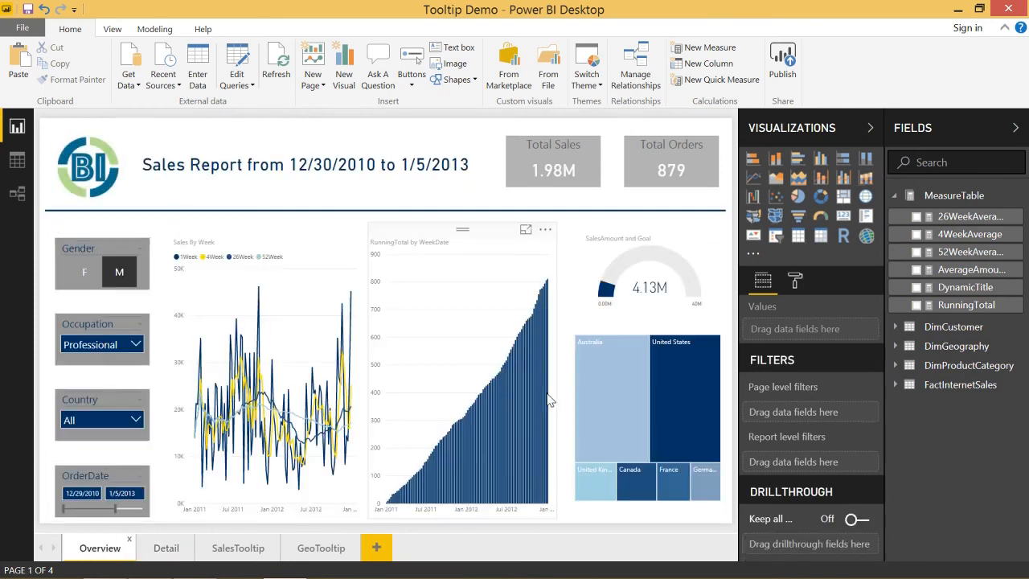
{"action": "mouse_move", "coordinate": [495, 405]}
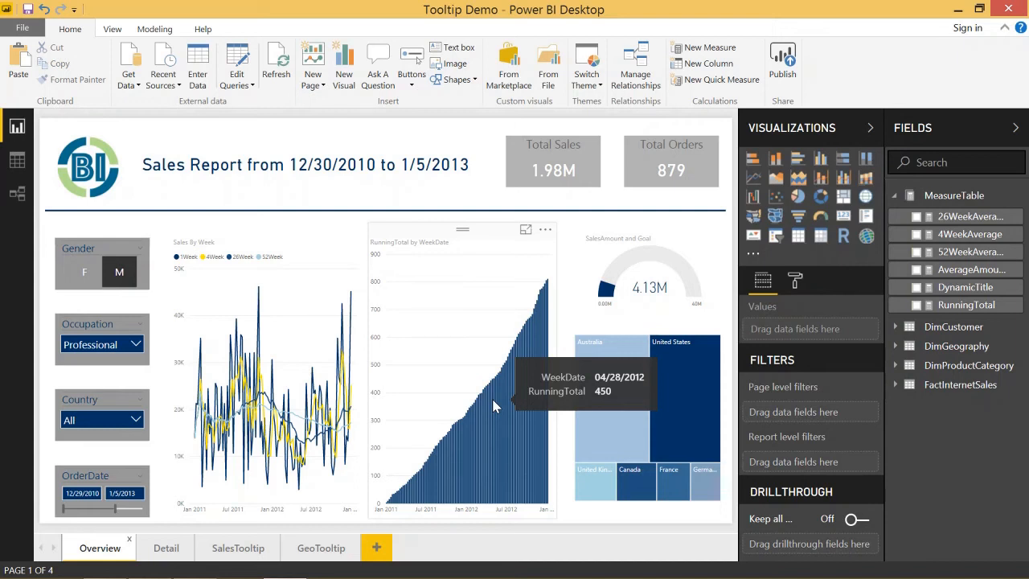
{"action": "mouse_move", "coordinate": [513, 421]}
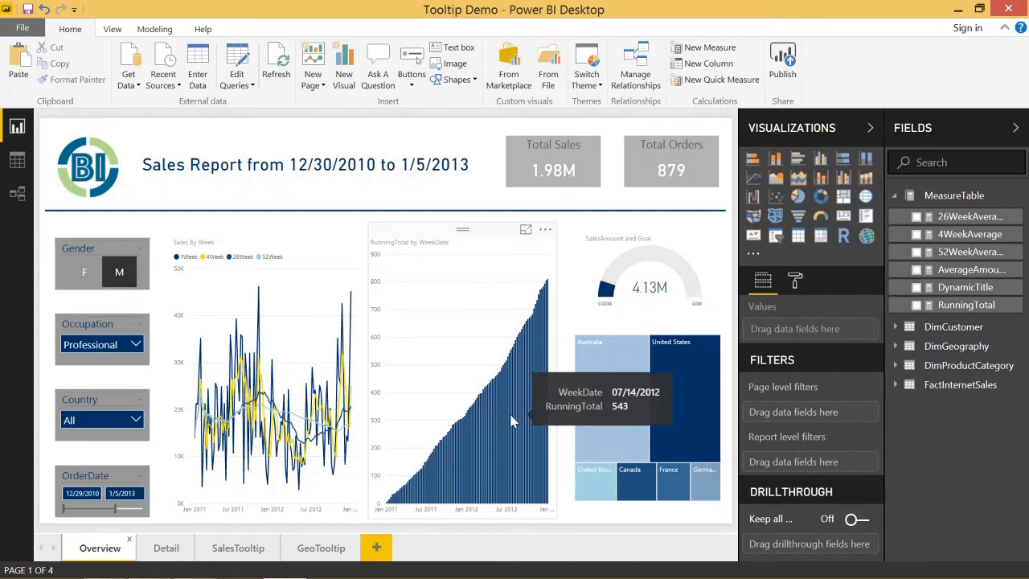
{"action": "mouse_move", "coordinate": [514, 422]}
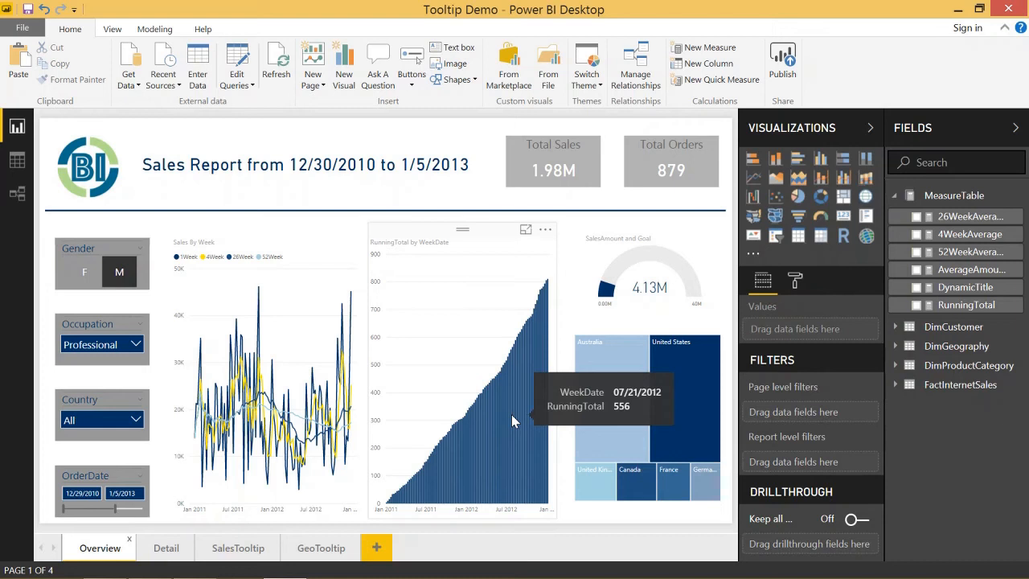
{"action": "right_click", "coordinate": [515, 418]}
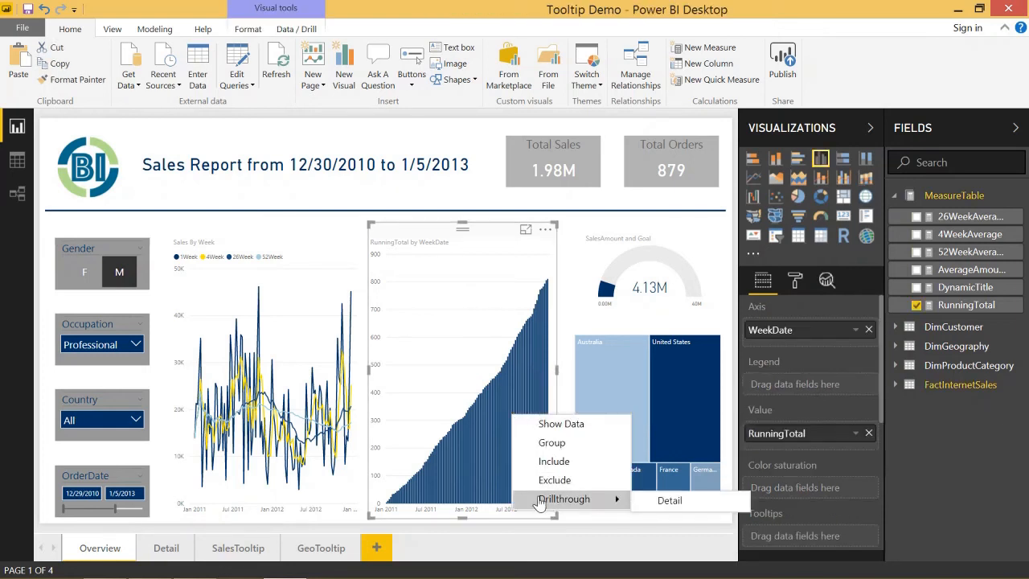
{"action": "mouse_move", "coordinate": [514, 368]}
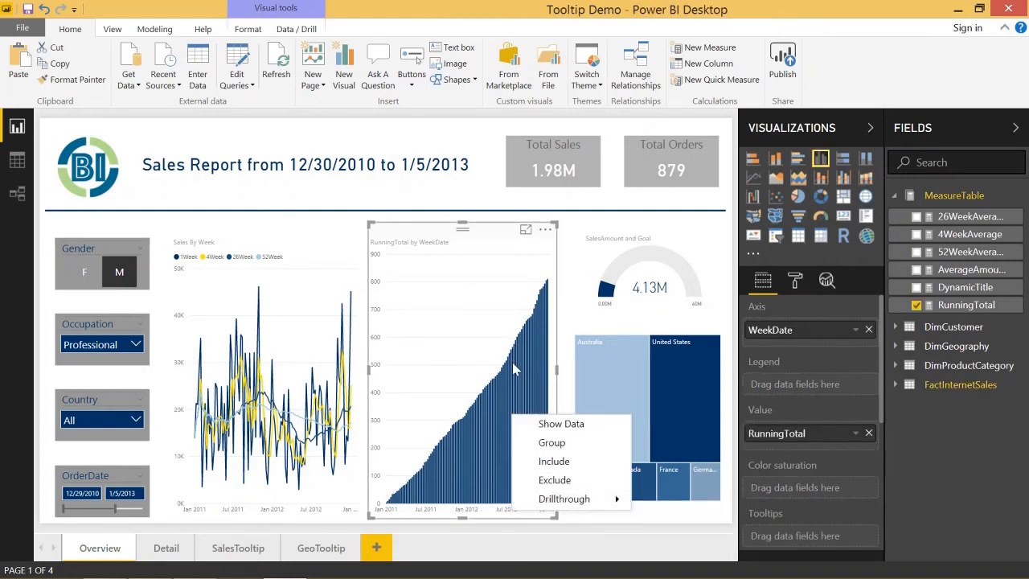
{"action": "mouse_move", "coordinate": [575, 482]}
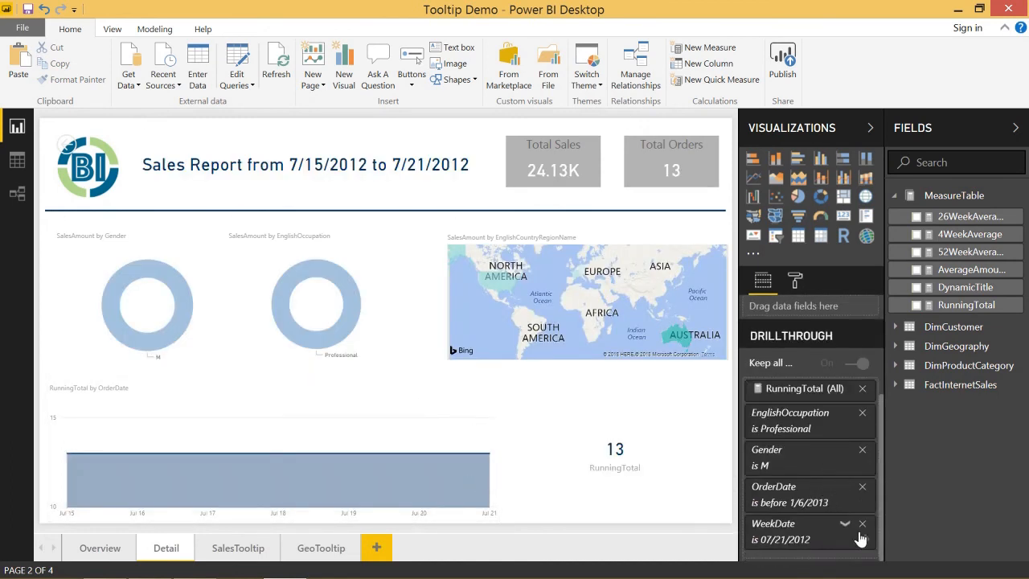
{"action": "mouse_move", "coordinate": [852, 547]}
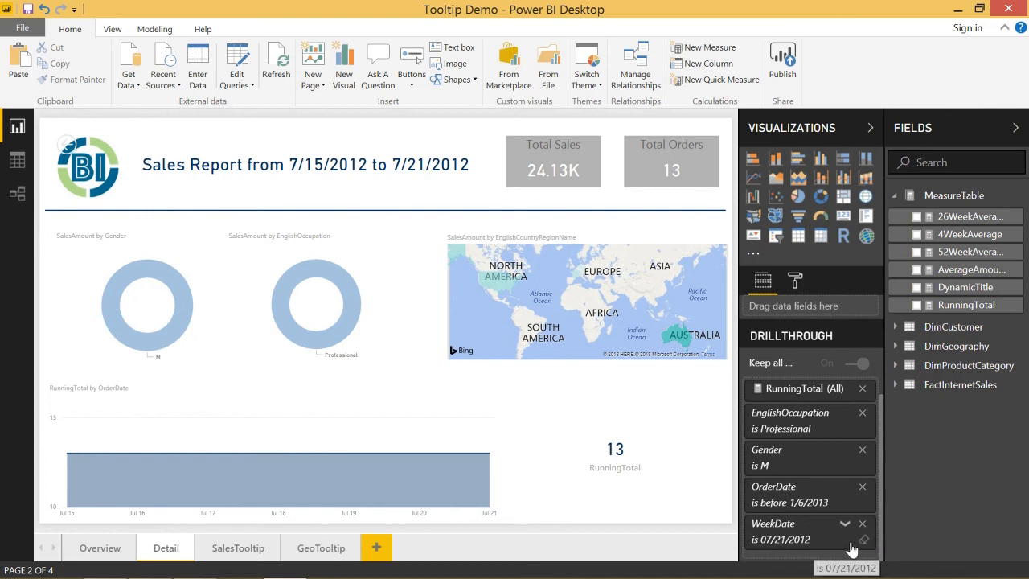
Step: Clear the WeekDate drill-through filter on Detail, then return to the Overview page
{"action": "left_click", "coordinate": [864, 540]}
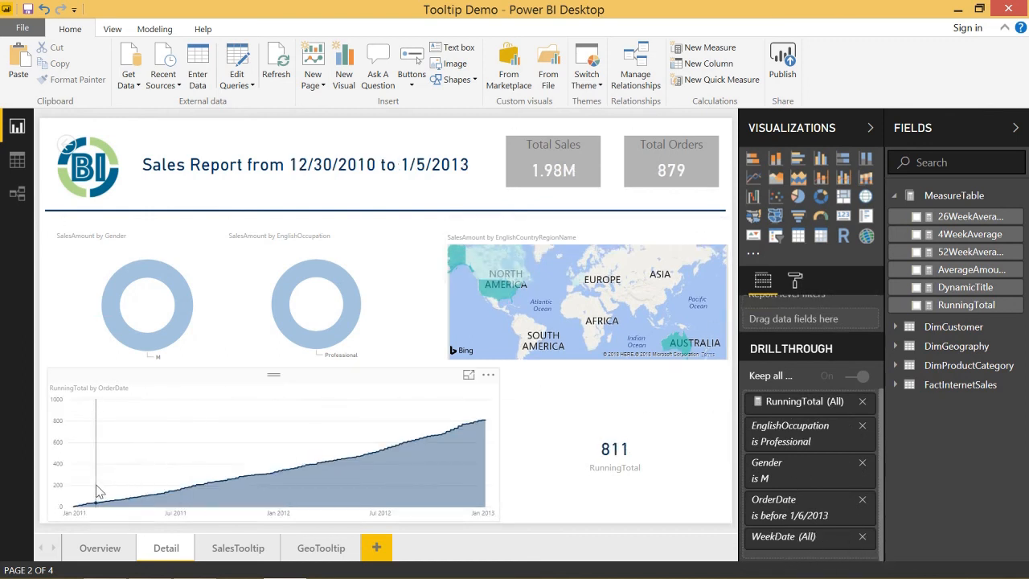
{"action": "mouse_move", "coordinate": [368, 453]}
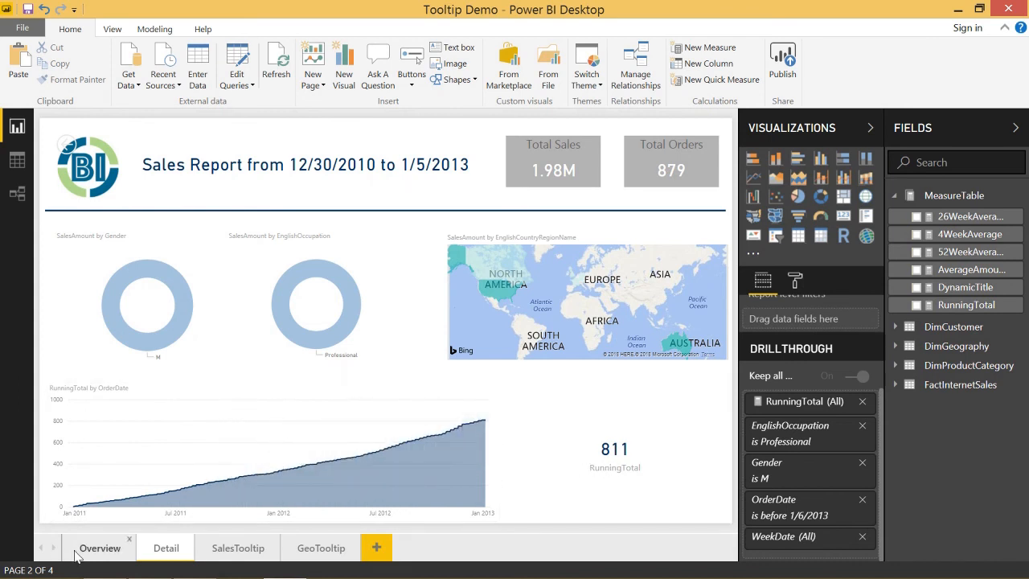
{"action": "left_click", "coordinate": [100, 547]}
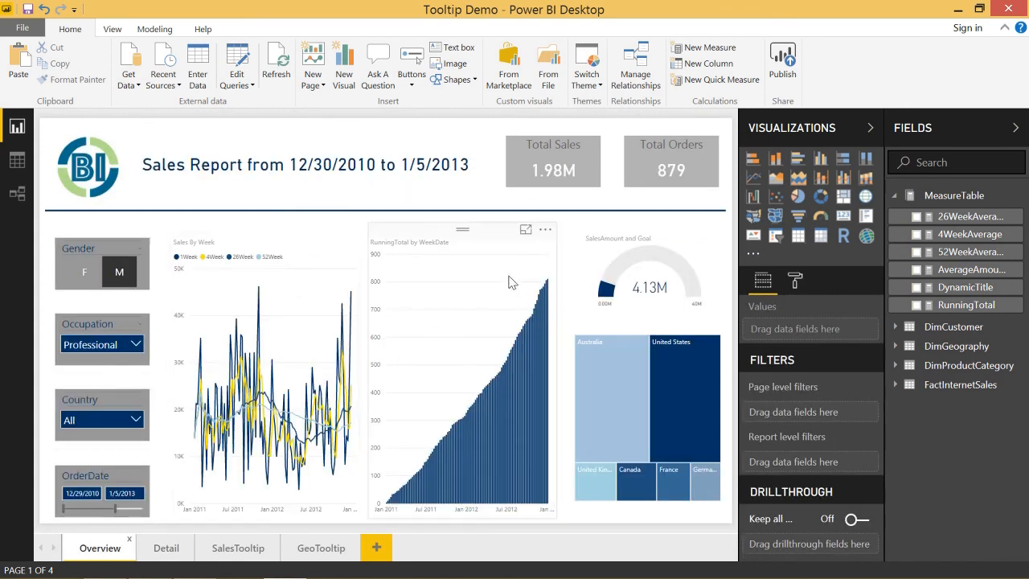
{"action": "mouse_move", "coordinate": [543, 289]}
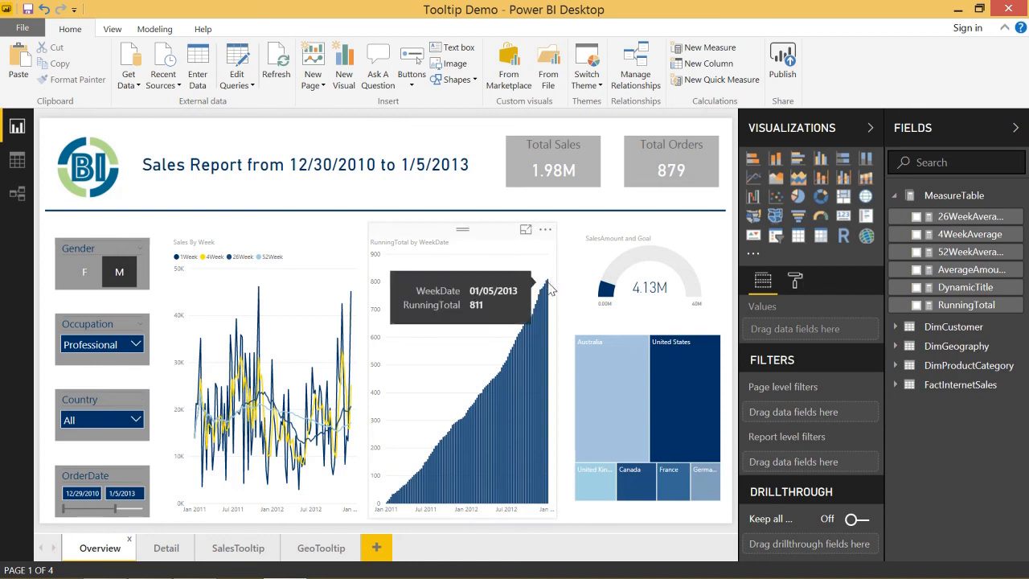